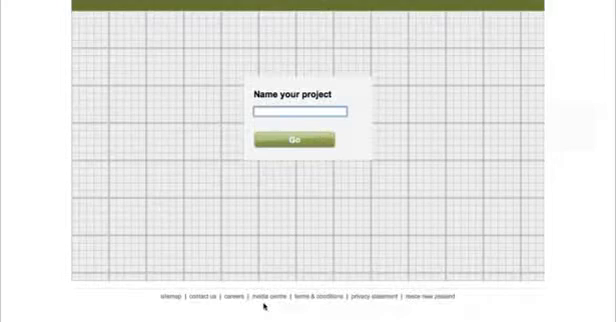
Step: Create the newly named project and open its empty design grid
{"action": "left_click", "coordinate": [294, 140]}
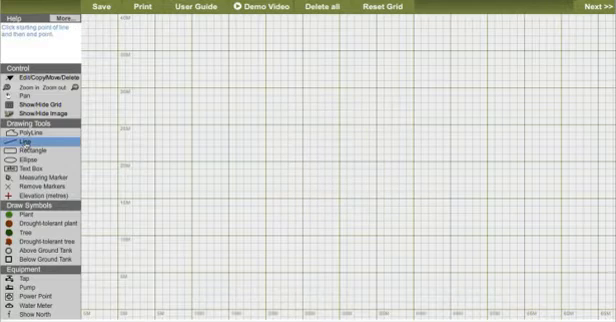
Step: Trace the house-shaped dwelling outline with its roof ridges as a polyline
{"action": "left_click", "coordinate": [28, 134]}
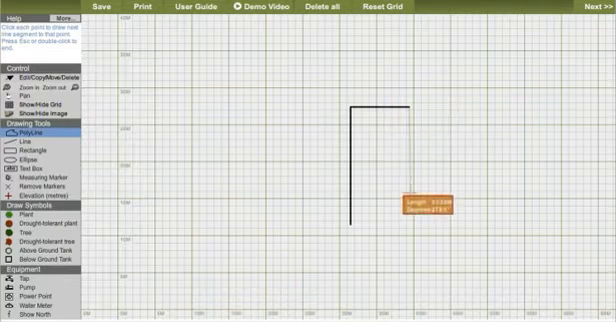
{"action": "left_click", "coordinate": [28, 100]}
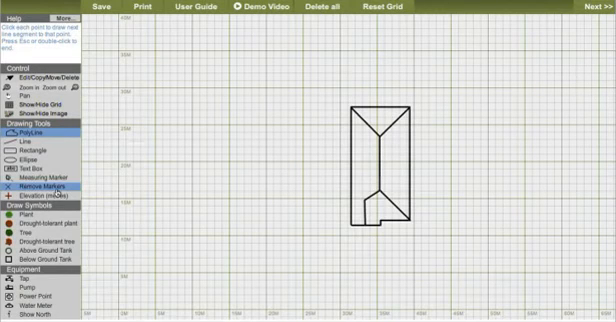
{"action": "left_click", "coordinate": [48, 186]}
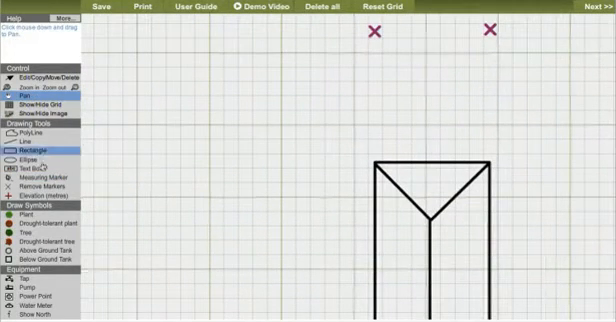
Step: Set the boundary rectangle's corner above the house to enclose the dwelling
{"action": "left_click", "coordinate": [48, 180]}
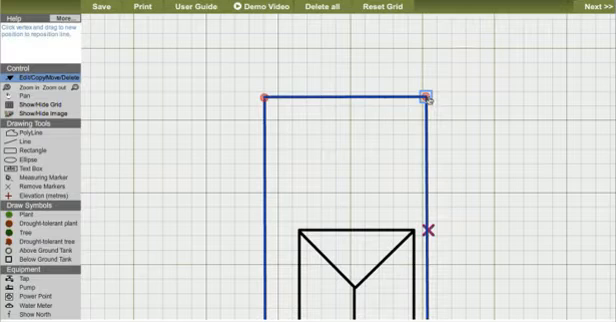
Step: Complete a smaller bed rectangle across the top section inside the boundary
{"action": "left_click", "coordinate": [428, 94]}
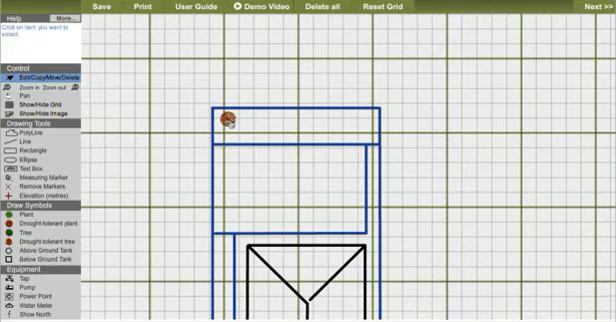
Step: Line the top bed with a row of plant symbols and start a label beneath them
{"action": "left_click", "coordinate": [232, 118]}
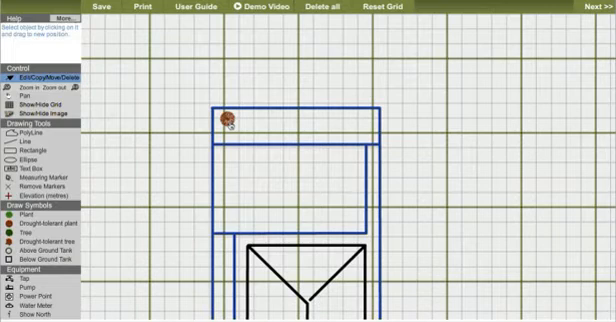
{"action": "left_click", "coordinate": [232, 118]}
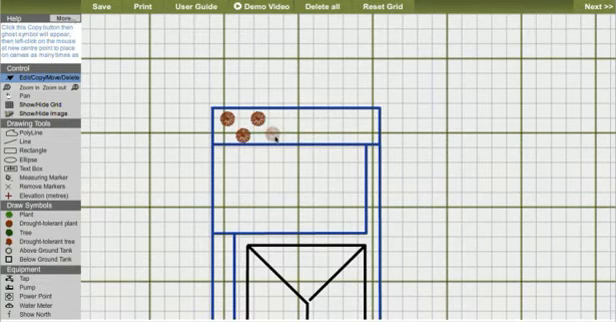
{"action": "left_click", "coordinate": [370, 116]}
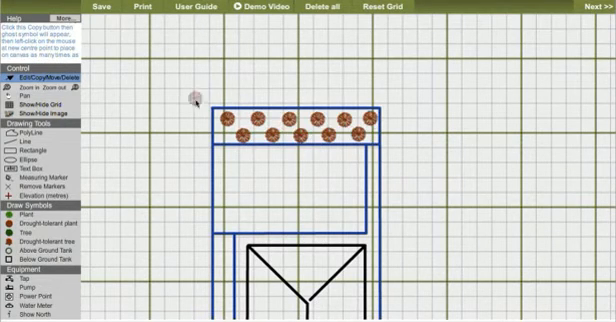
{"action": "left_click", "coordinate": [32, 170]}
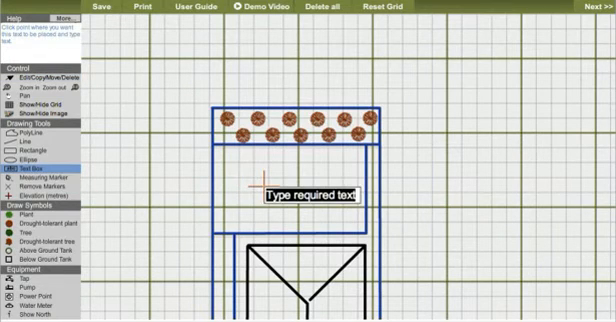
Step: Label the 'lawn' and 'gard' areas, then advance to the plan-details form
{"action": "type", "text": "lawn"}
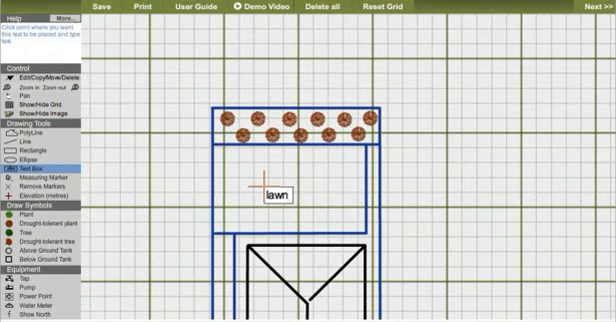
{"action": "type", "text": "garden"}
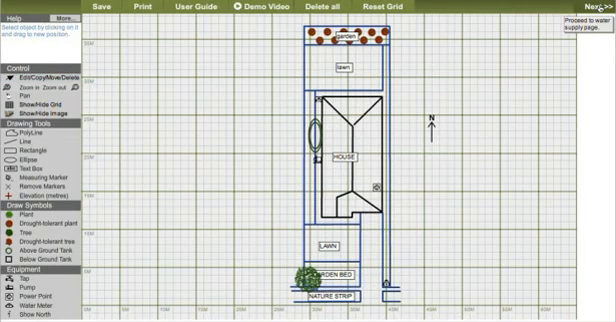
{"action": "left_click", "coordinate": [592, 30]}
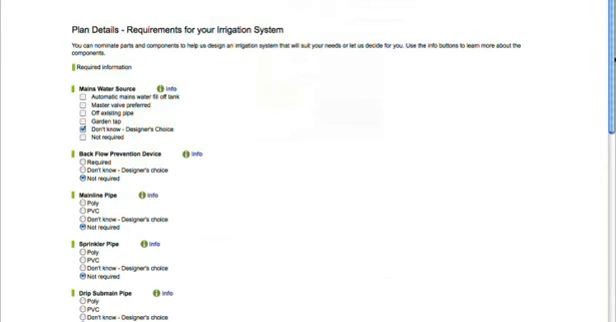
Step: Scroll the Plan Details requirements toward the remaining sections and Next
{"action": "scroll", "scroll_direction": "down", "scroll_amount": 3}
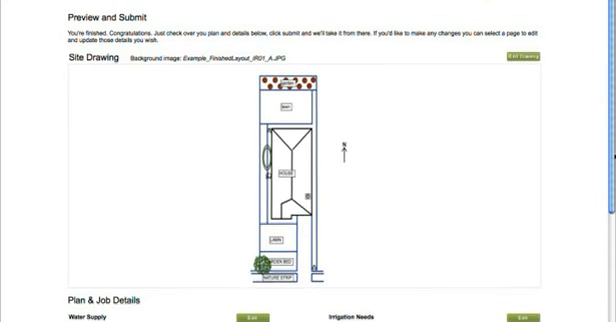
Step: Review the plan and job details summary and tick 'I accept the Terms'
{"action": "scroll", "scroll_direction": "down", "scroll_amount": 3}
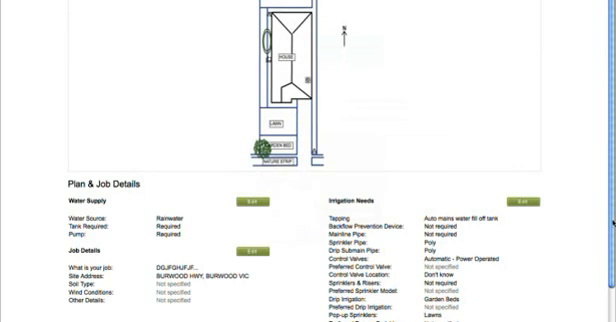
{"action": "scroll", "scroll_direction": "down", "scroll_amount": 3}
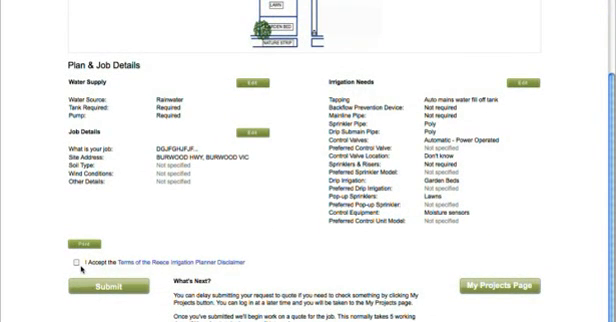
{"action": "left_click", "coordinate": [80, 264]}
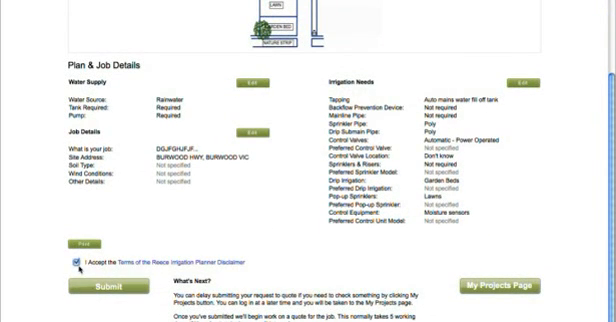